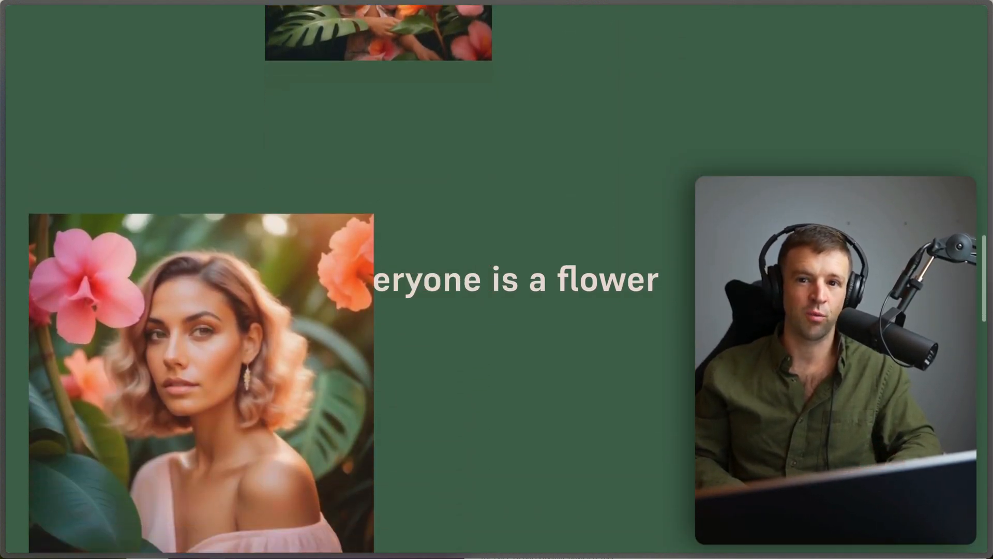
Scroll to section-waterfall in the Navigator, then select and expand it.
scroll(down, 3)
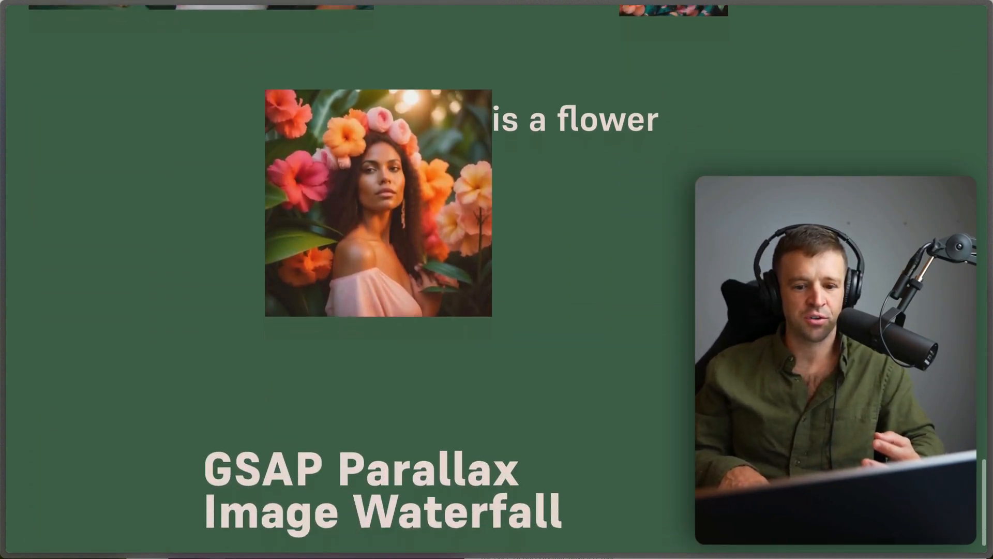
scroll(down, 3)
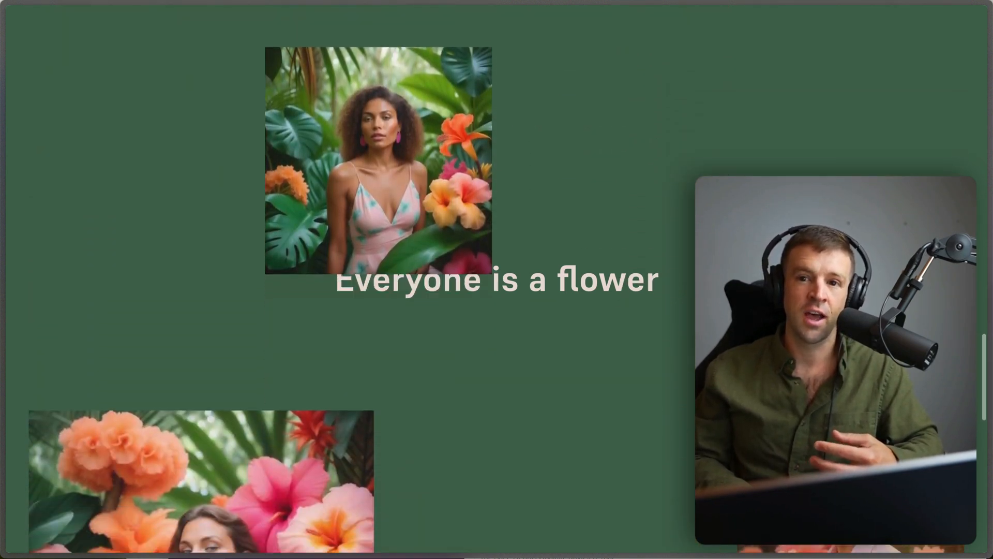
scroll(down, 3)
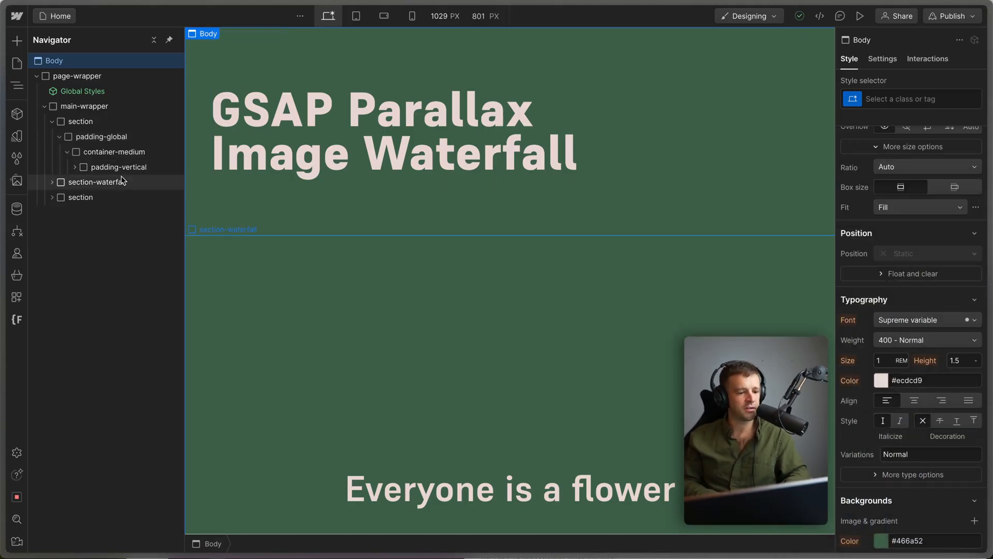
click(98, 182)
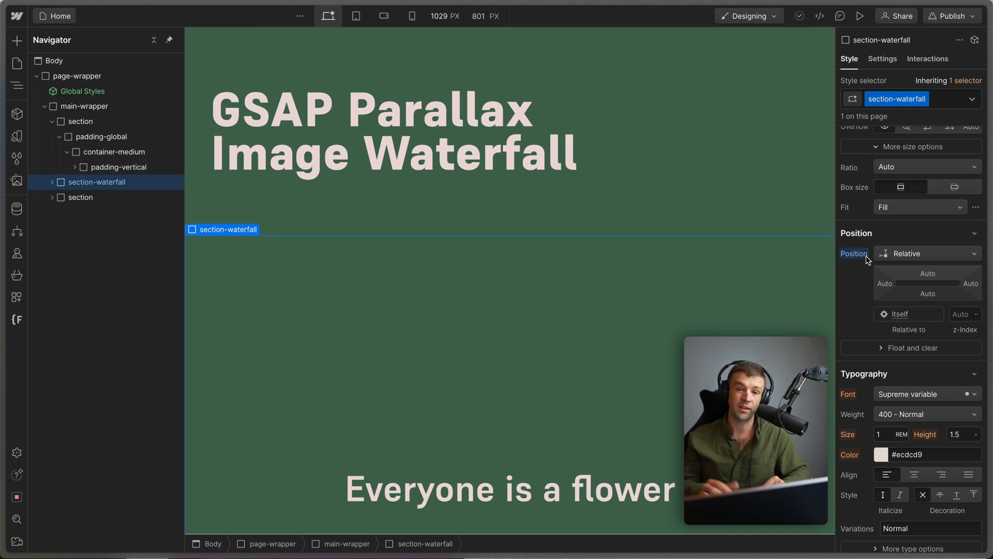
click(52, 181)
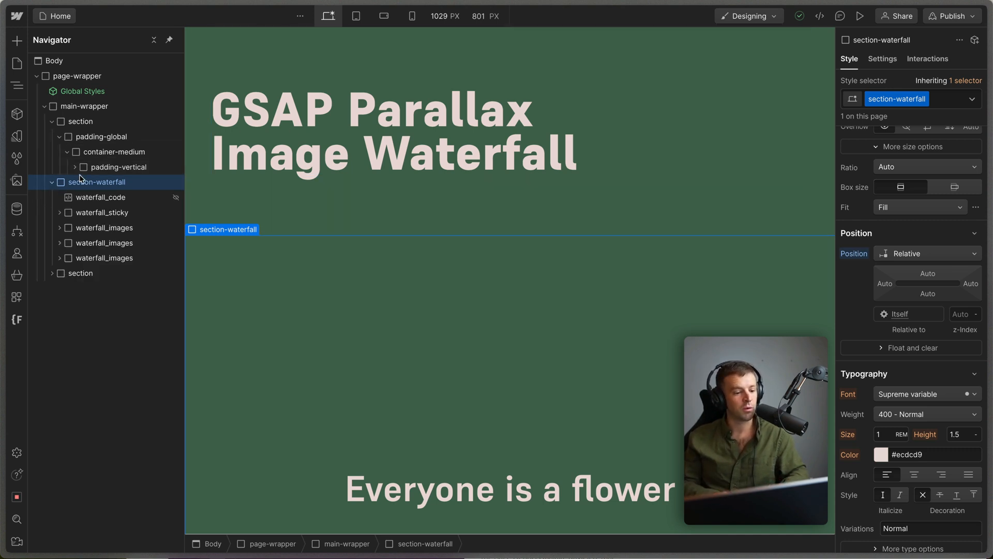
Inspect the sticky heading wrapper, its full-height layout and 'Everyone is a flower' heading, then the code embed.
click(101, 212)
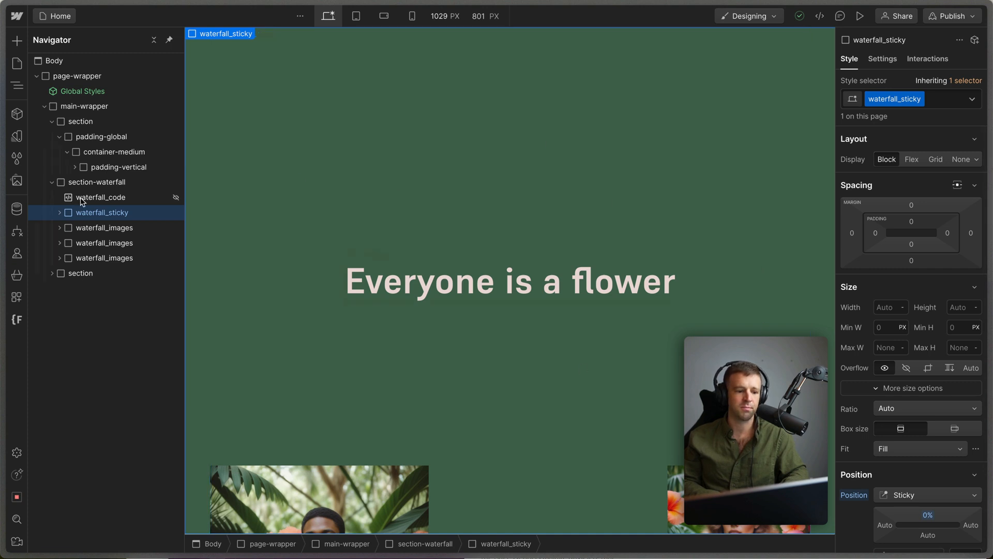
click(52, 213)
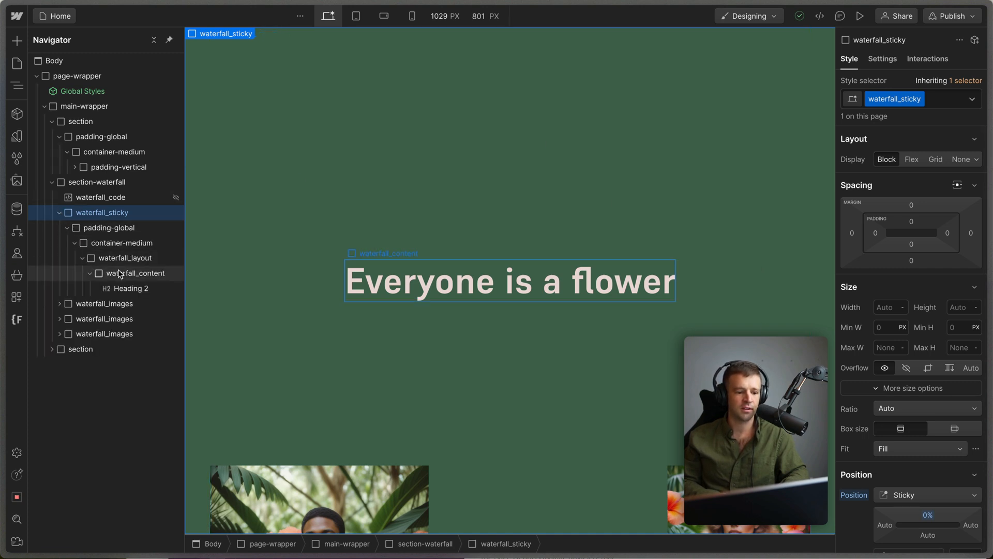
click(124, 257)
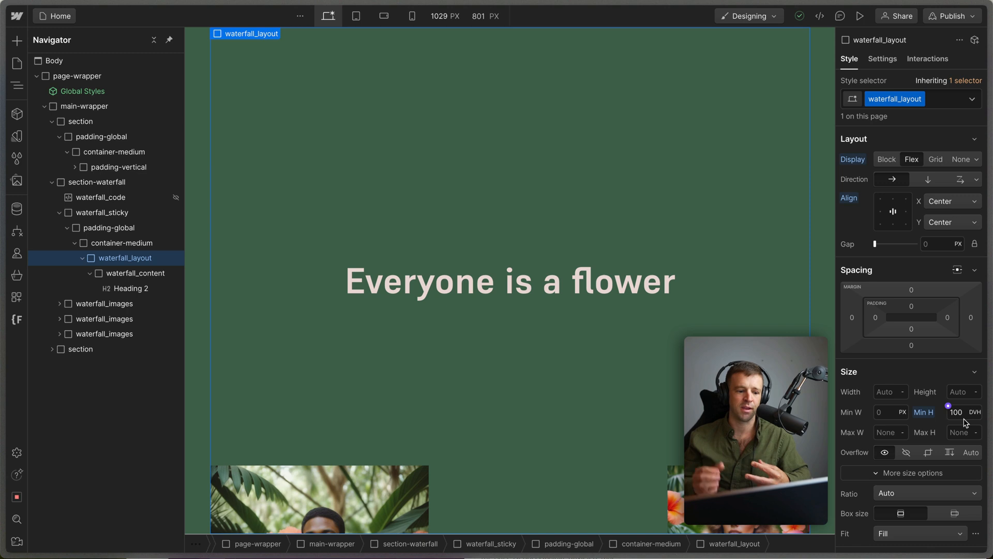
click(130, 288)
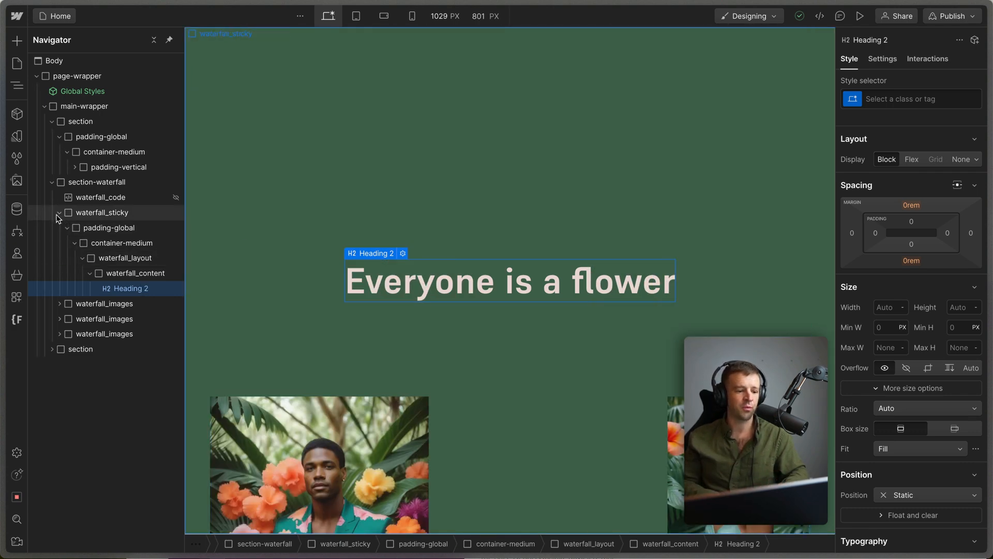
click(59, 212)
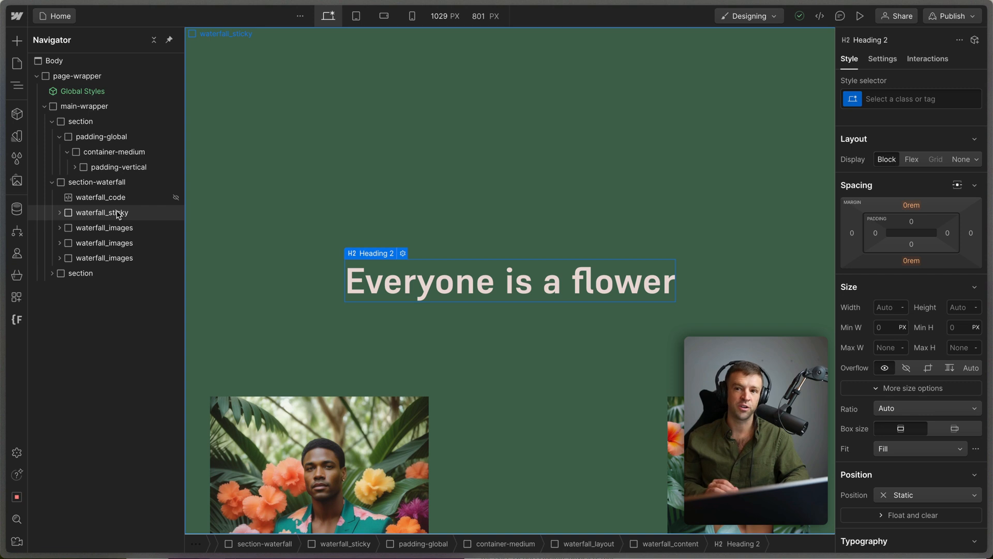
click(99, 197)
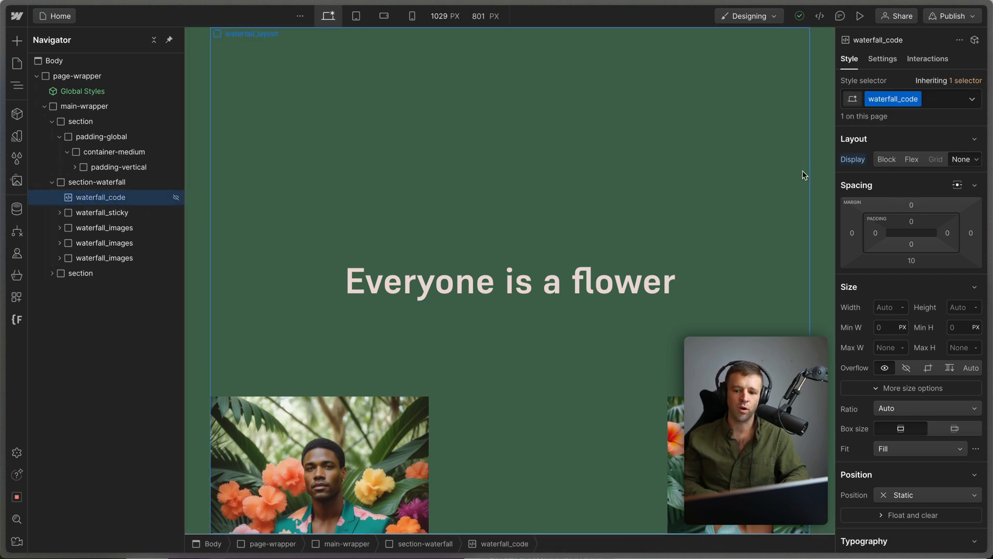
click(911, 200)
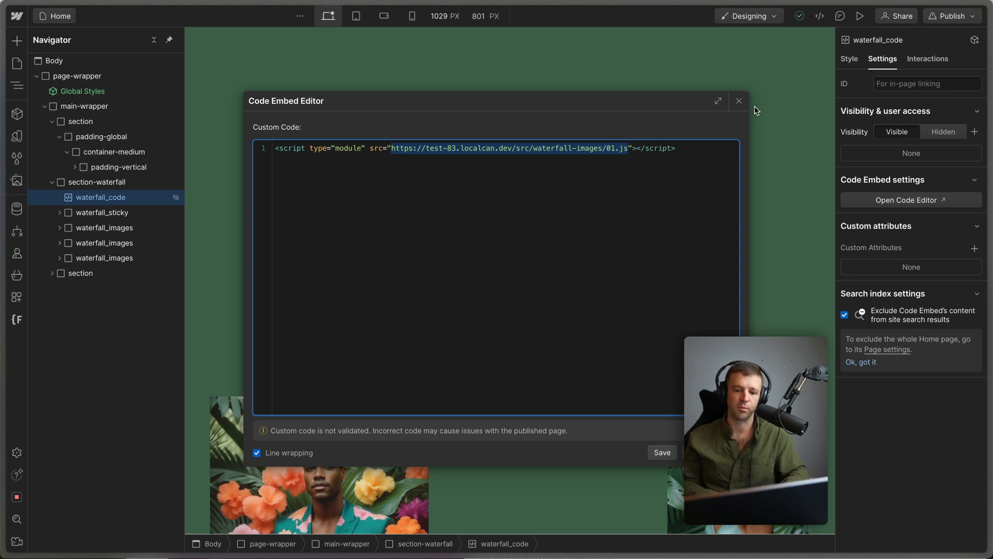
click(739, 101)
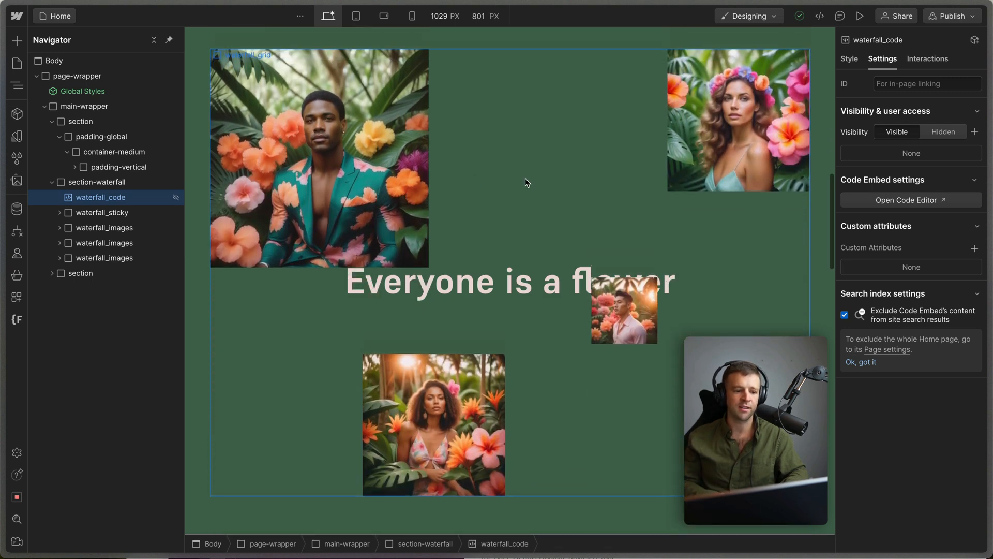
Expand the first image group and view waterfall_grid's 8-column, 6-row grid style settings.
click(102, 228)
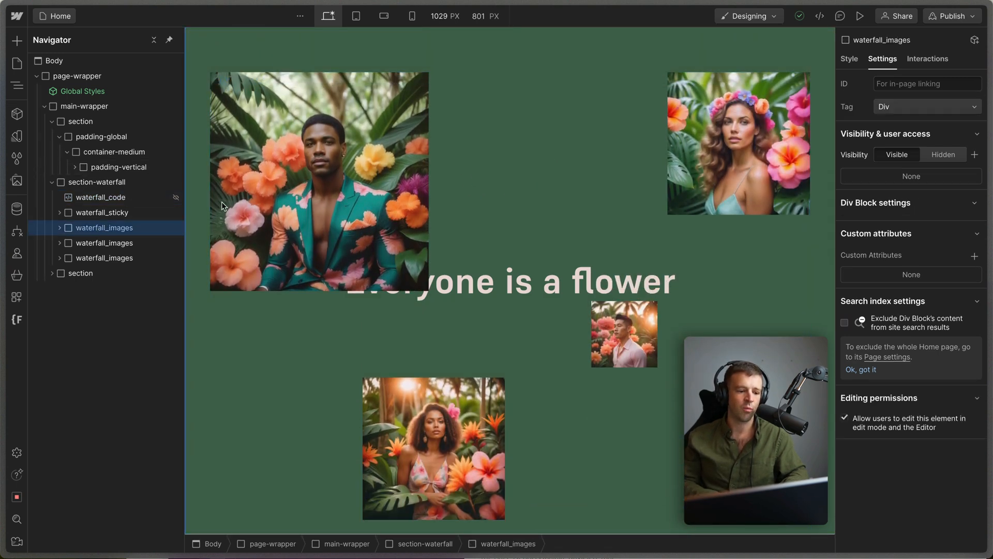
click(60, 227)
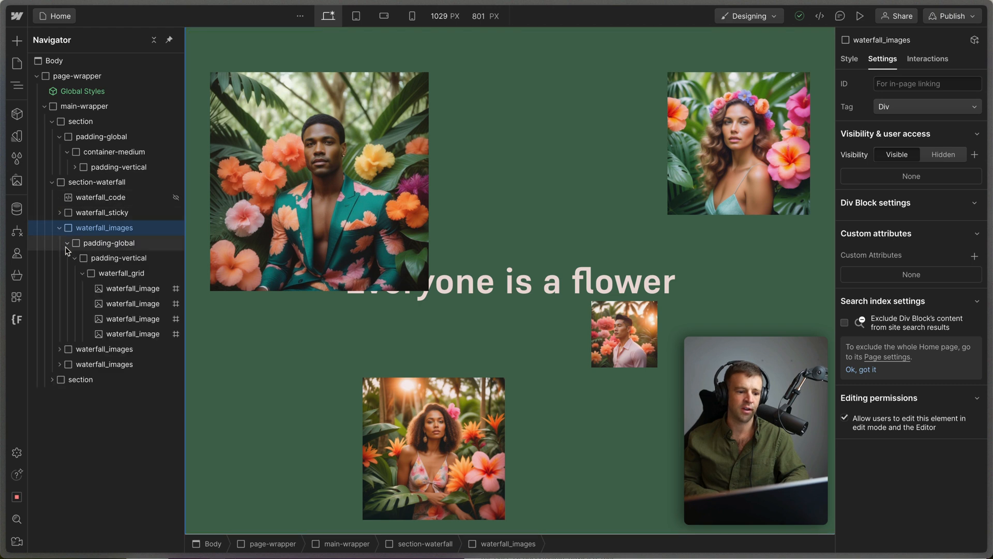
click(122, 274)
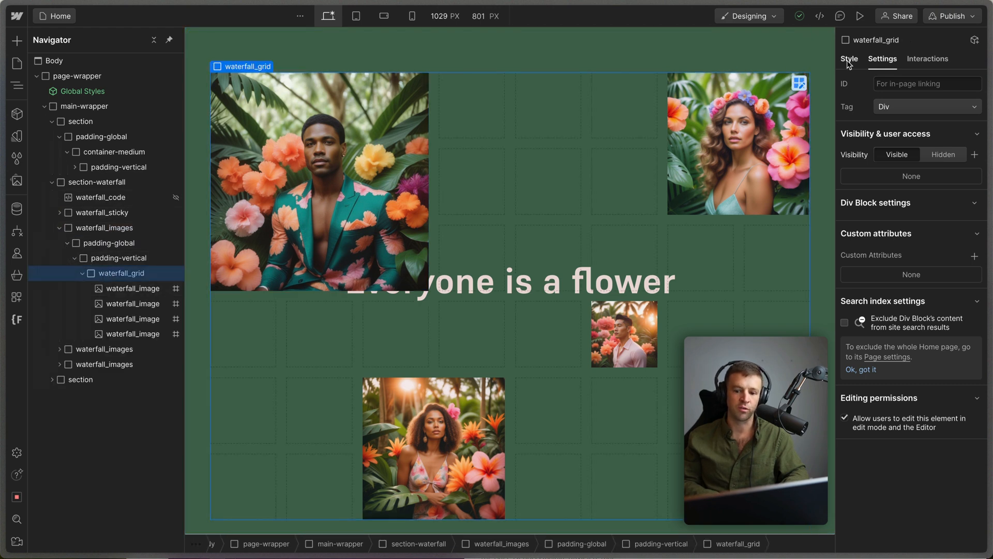
click(849, 59)
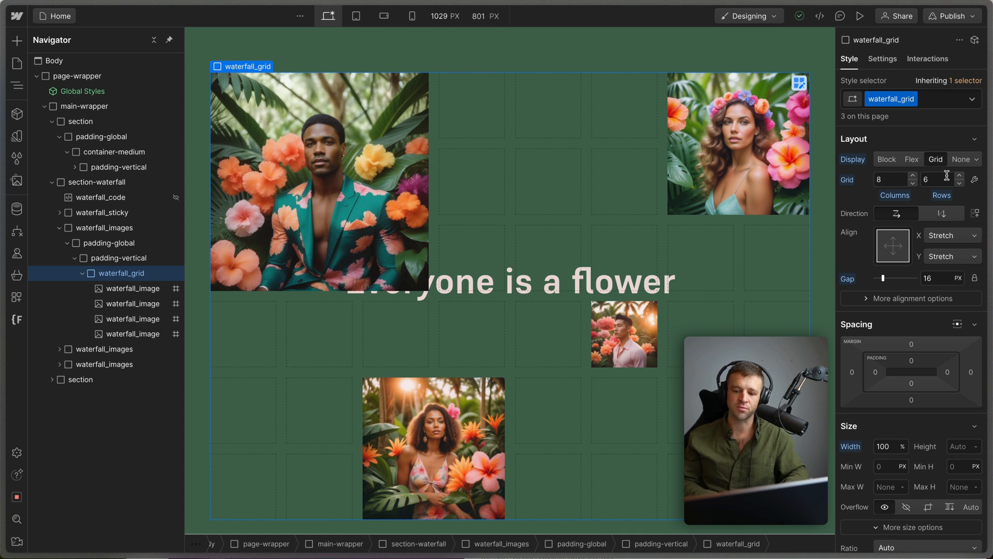
Check each square image's manually chosen grid cell, then expand another image group.
click(133, 288)
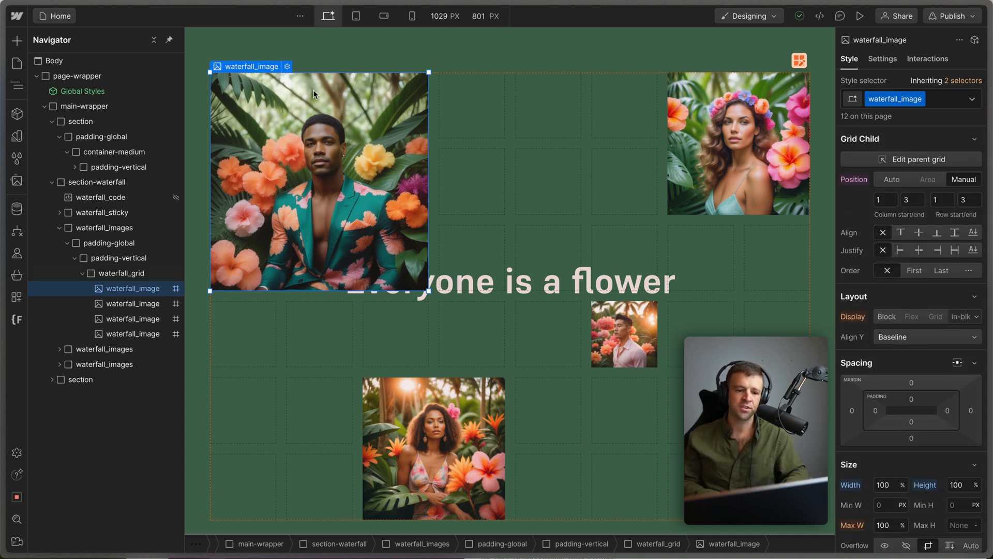
mouse_move(423, 111)
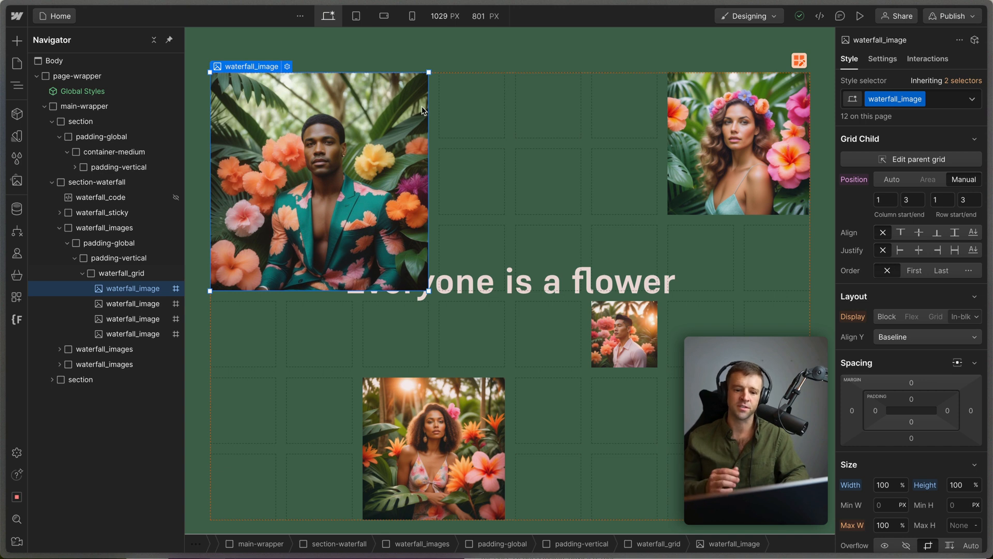
mouse_move(412, 212)
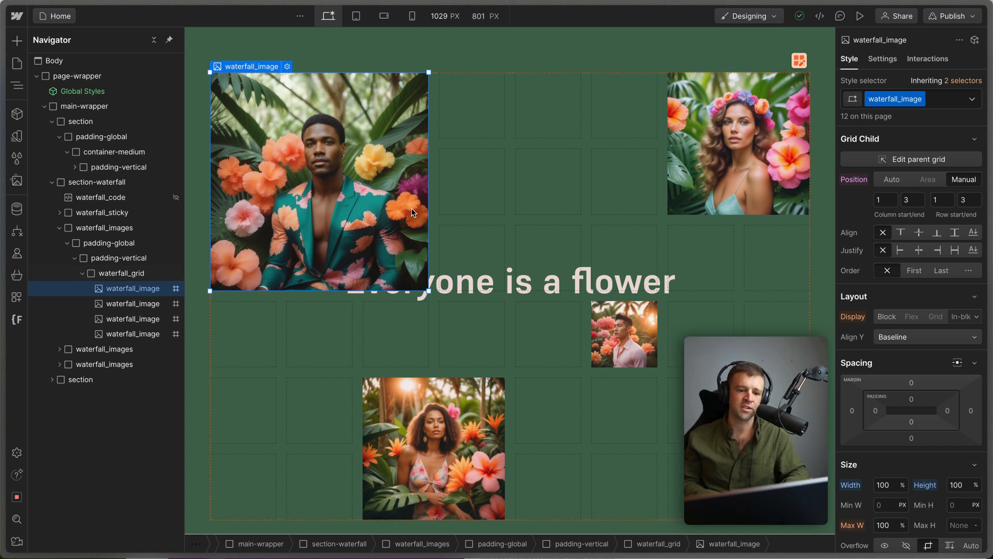
click(738, 143)
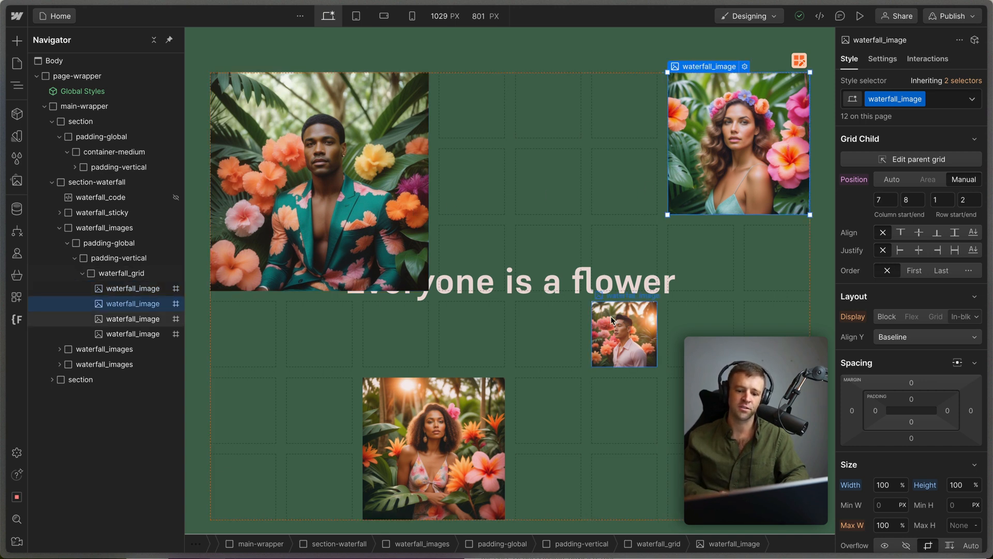
click(132, 334)
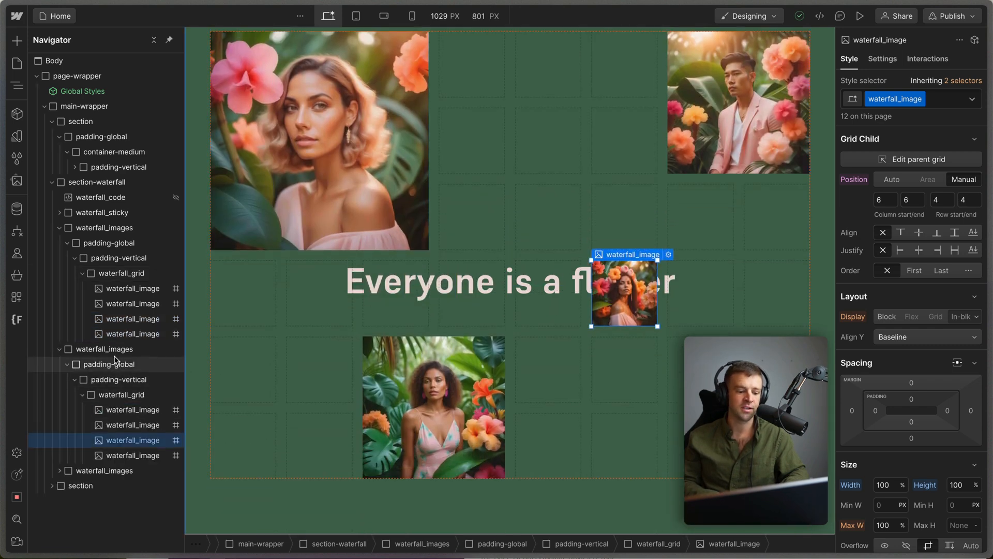
click(59, 229)
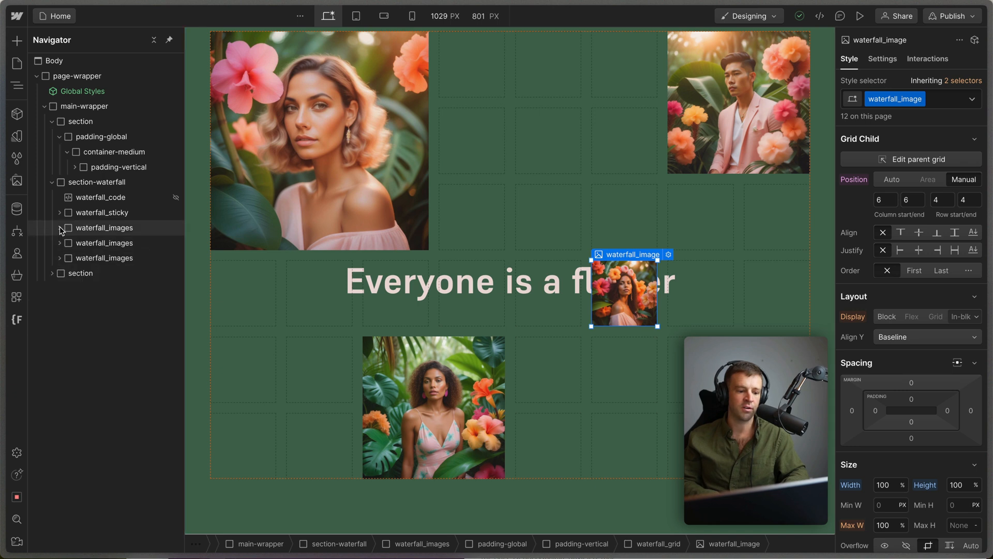
click(104, 258)
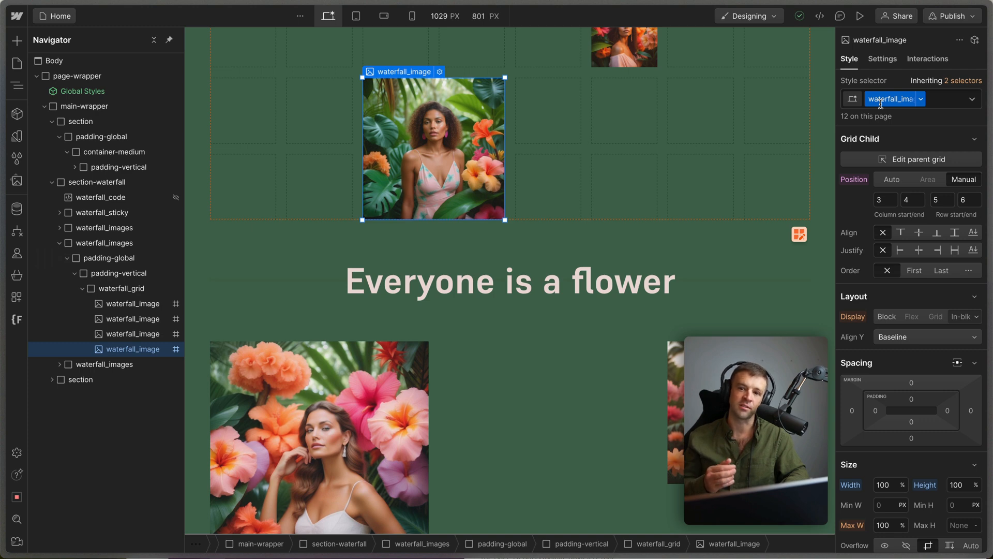
click(950, 16)
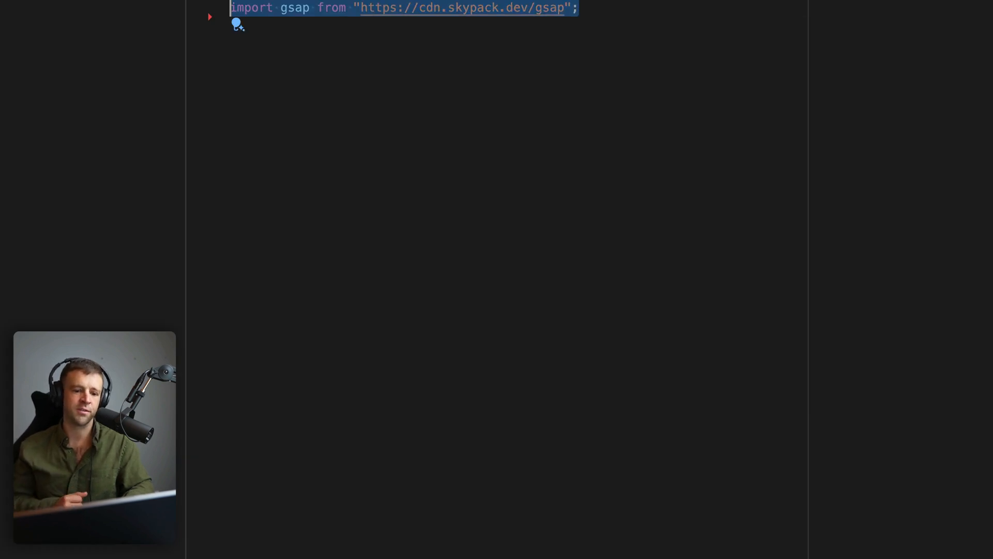
Import and register ScrollTrigger; have getY read element height, compute speedFactor and log { height, speedFactor }.
text(import ScrollTrigger from "https://cdn.skypack.dev/gsap/ScrollTrigger";)
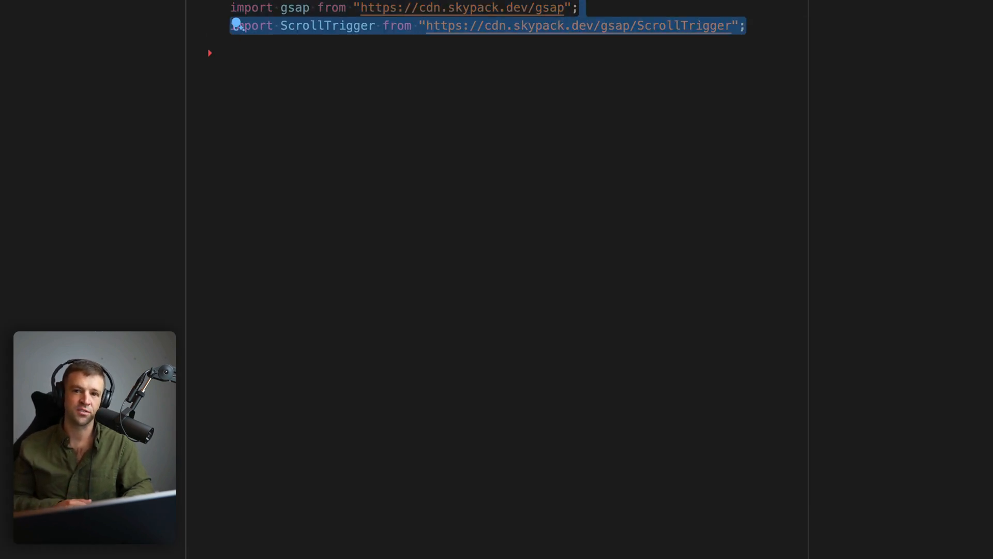
text(gsap.registerPlugin(ScrollTrigger);)
text(const getY = (element) => {)
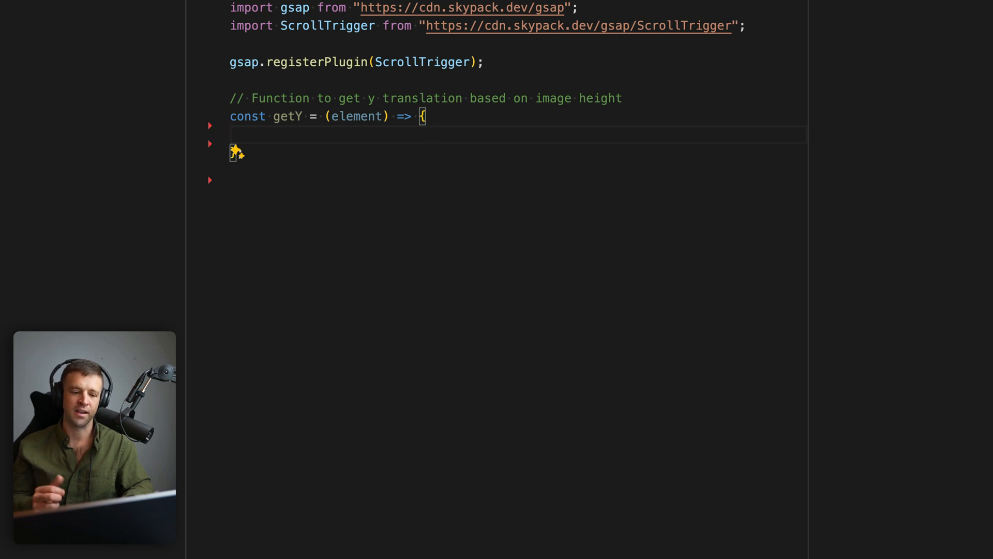
mouse_move(427, 130)
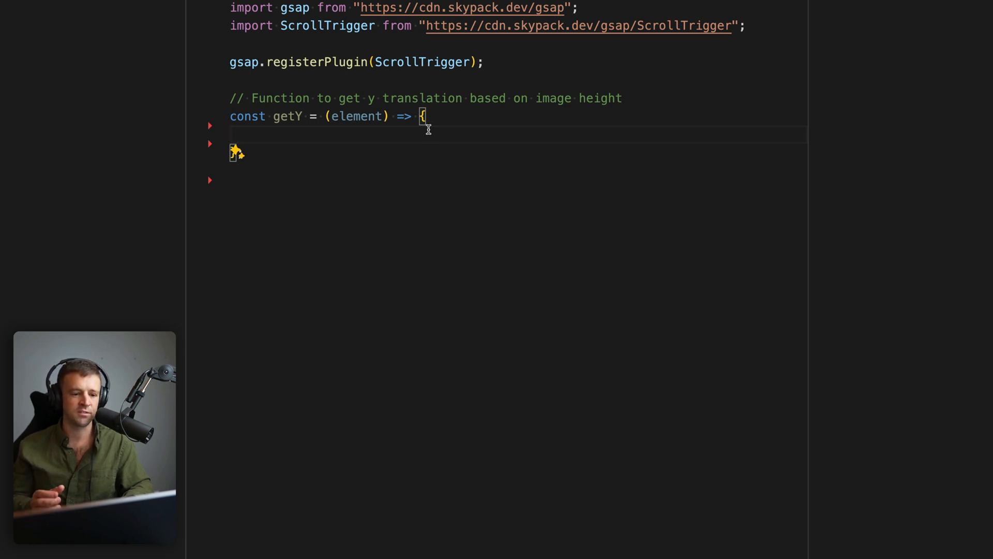
text(const height = element.clientHeight;)
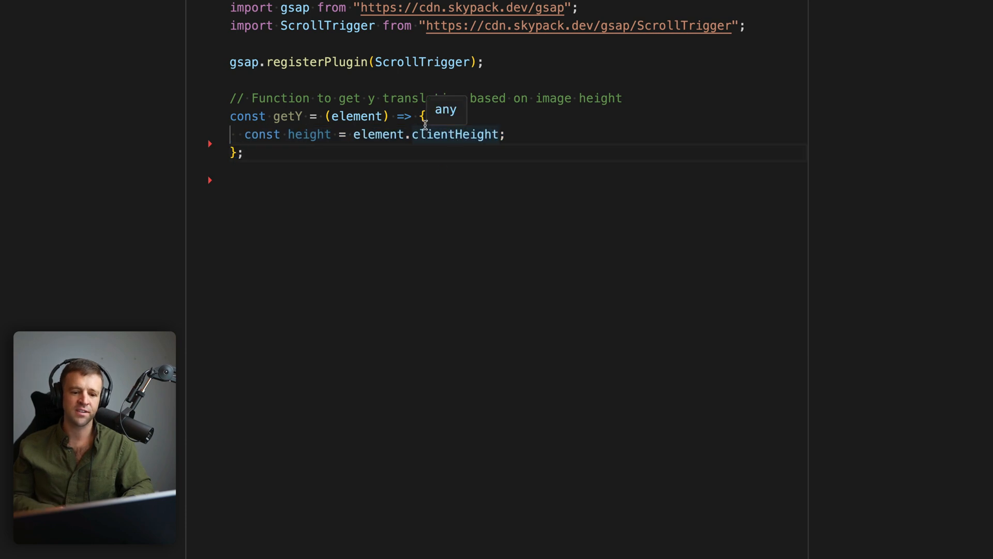
mouse_move(446, 126)
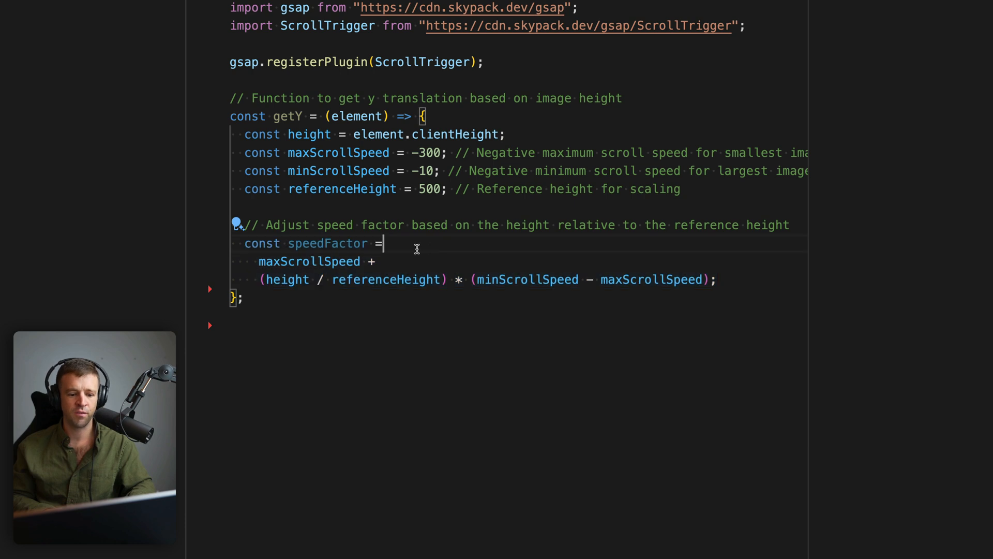
double_click(309, 261)
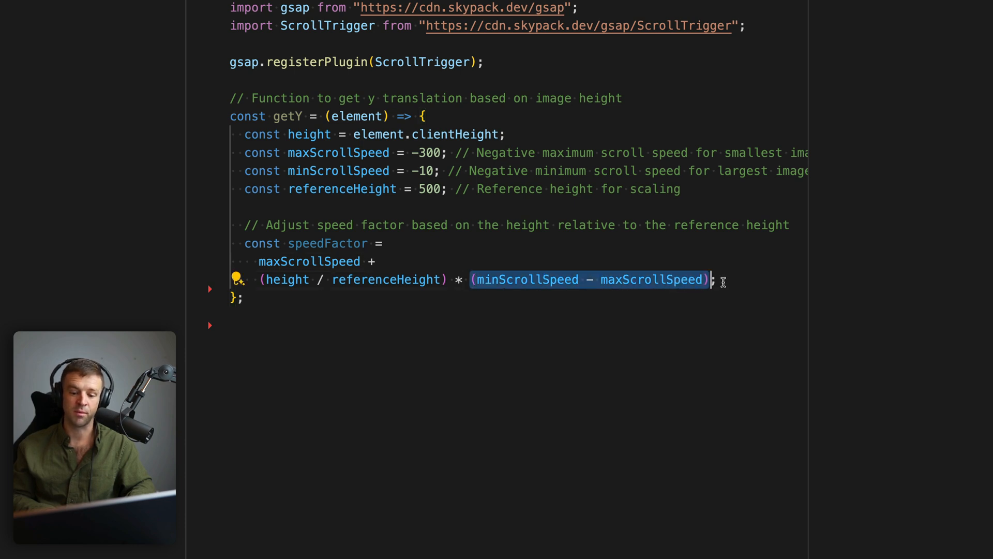
double_click(328, 242)
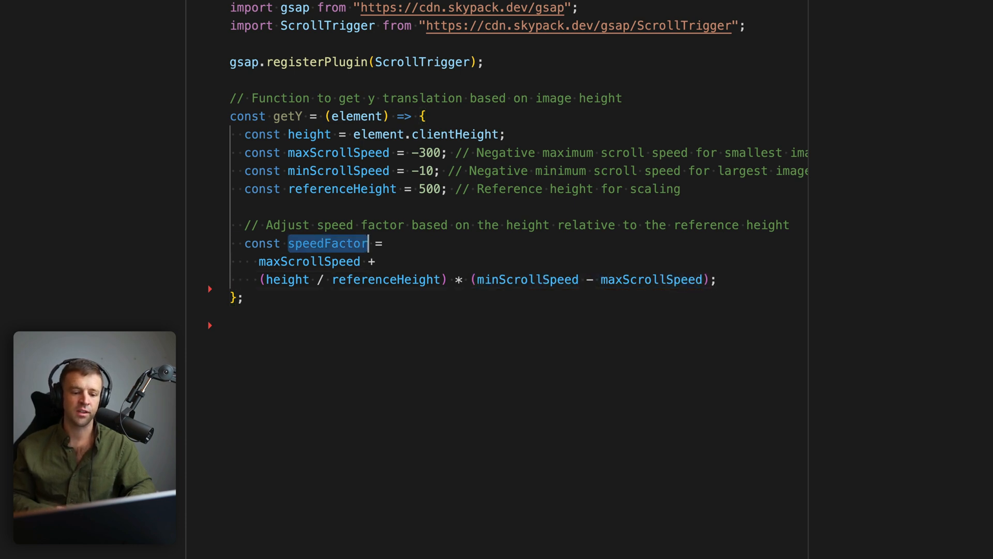
text(console.log({ height, speedFactor });)
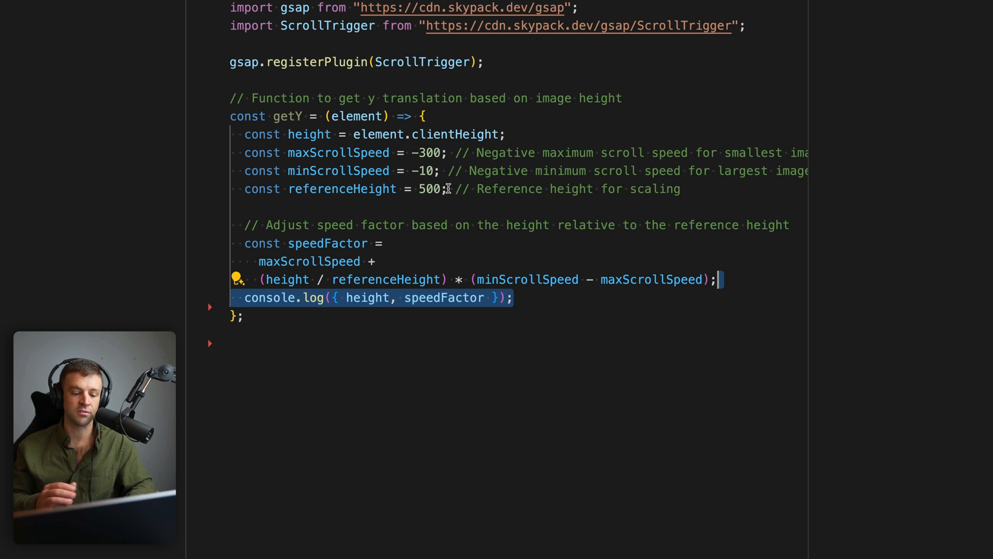
click(513, 297)
text(return speedFactor;)
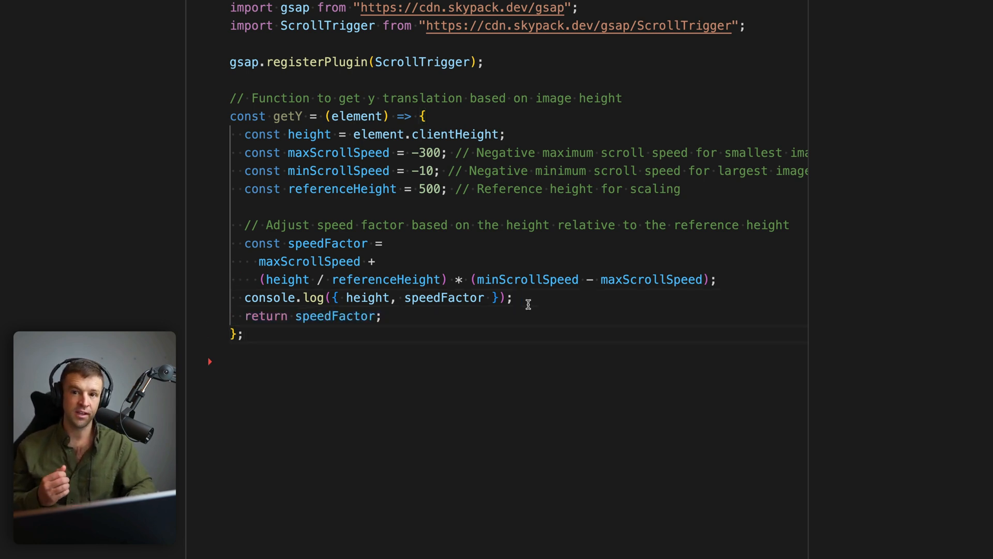
Loop over .waterfall_image elements, tweening each image's y to getY(image) with ease "none".
text(document.querySelectorAll(".waterfall_image"))
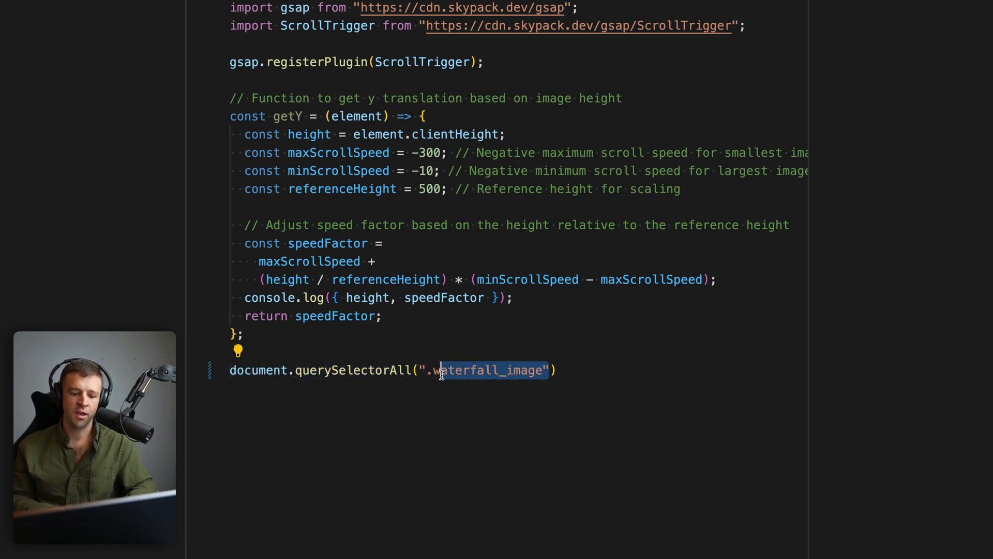
click(557, 370)
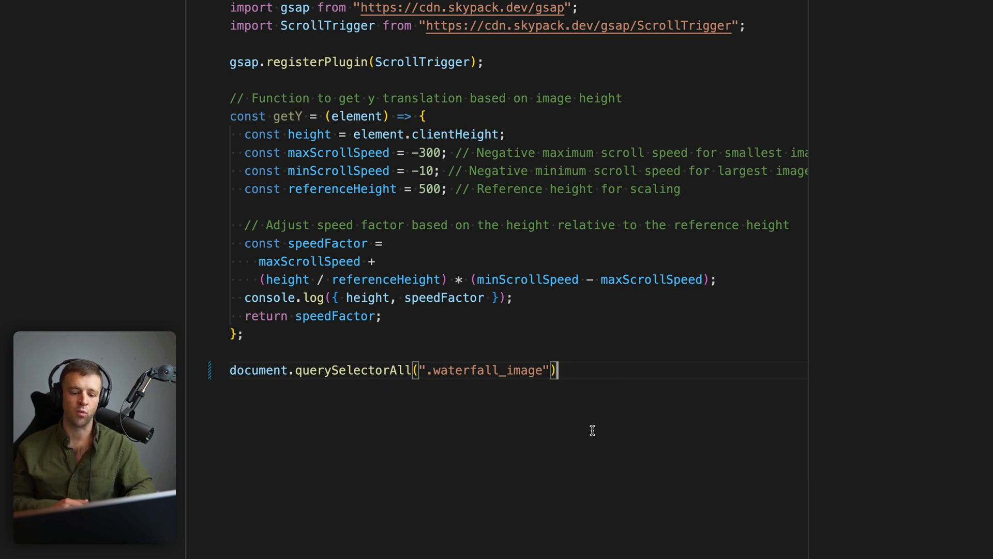
text(.forEach((image) => {)
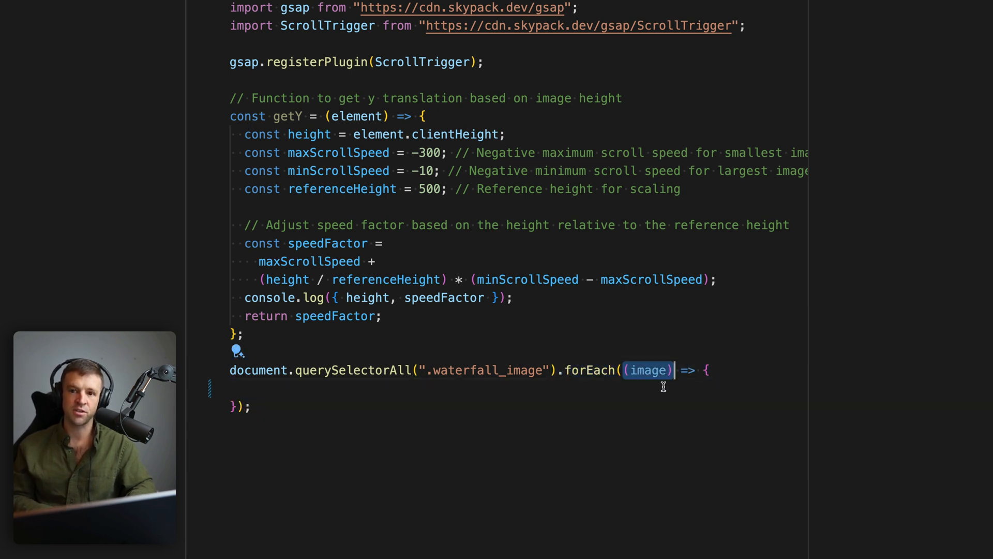
text(gsap.to(image, {});)
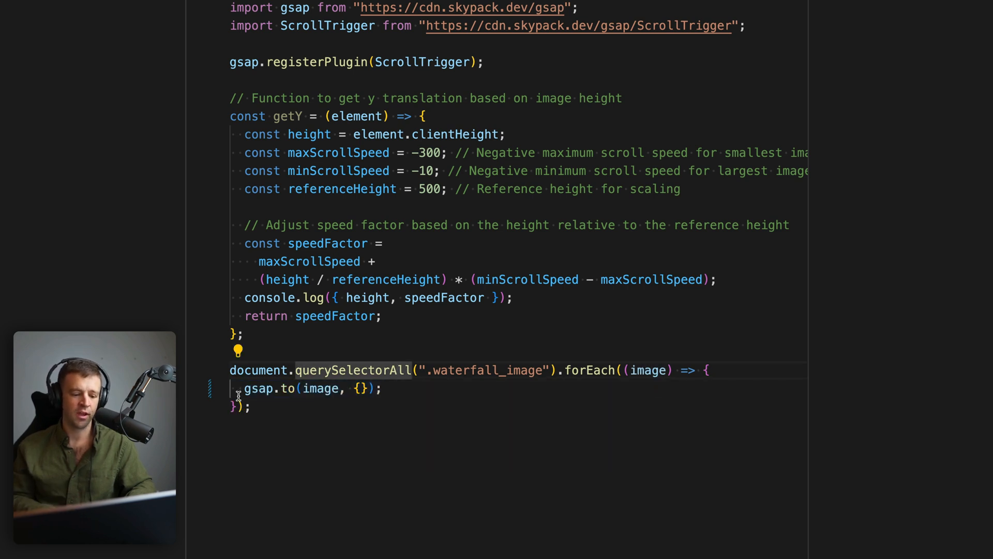
click(377, 388)
text(y: getY(image),)
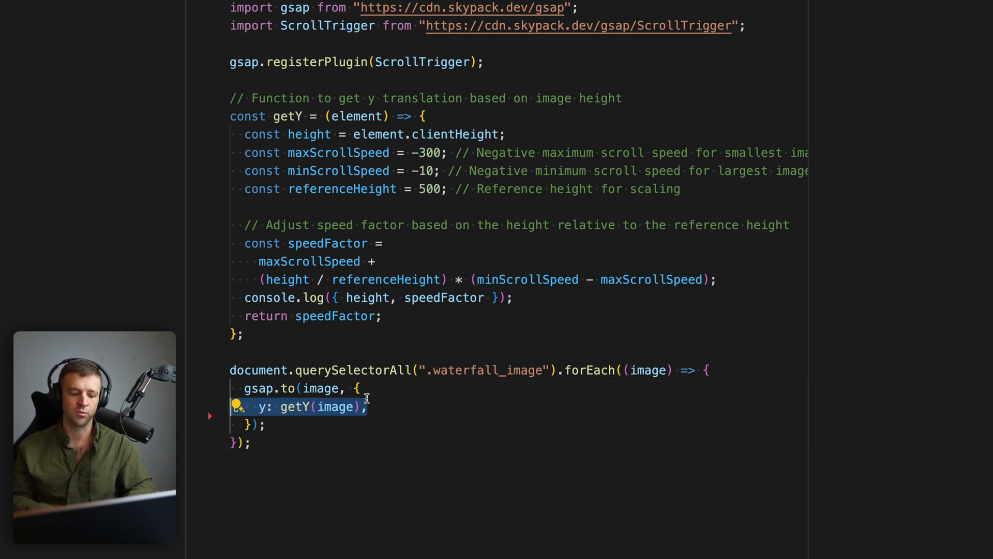
click(336, 406)
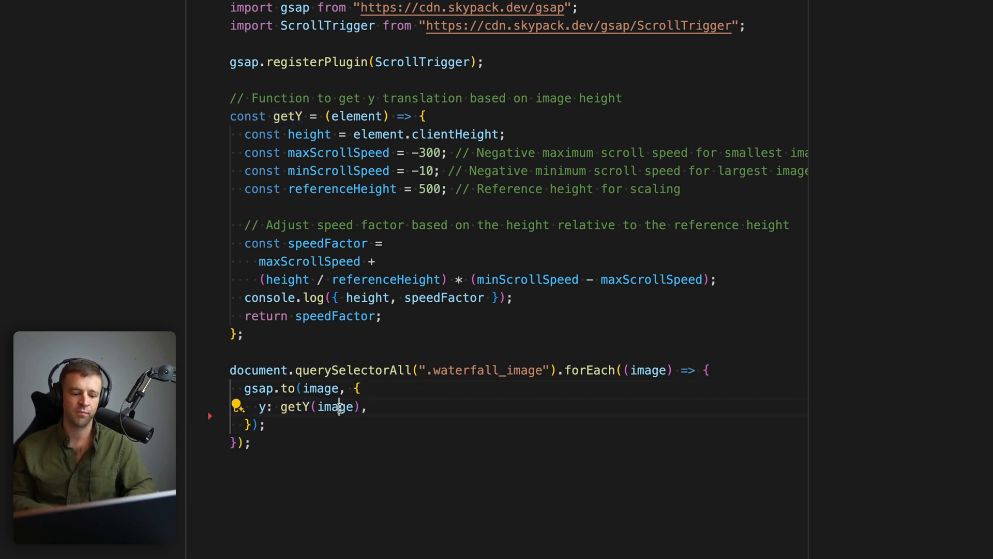
double_click(336, 407)
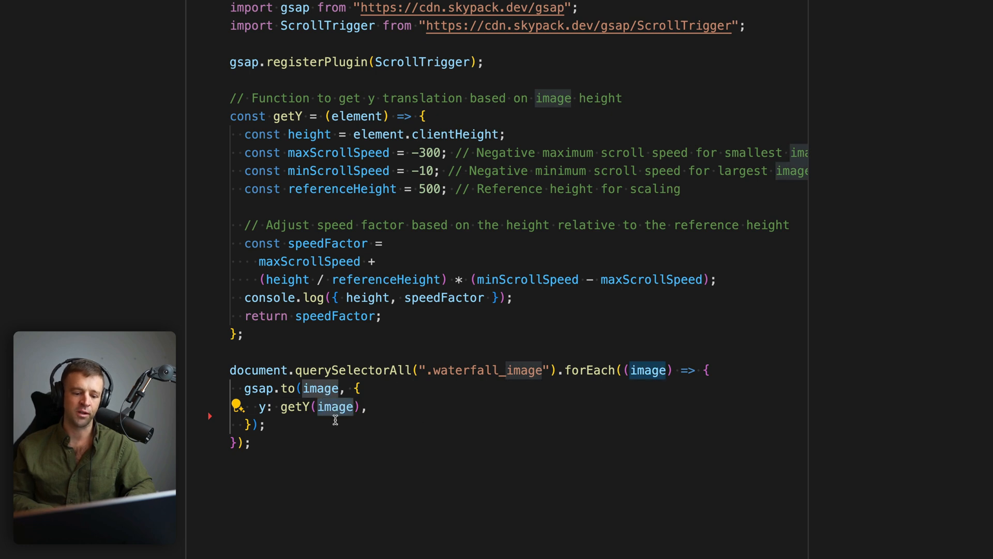
text(ease: "none",)
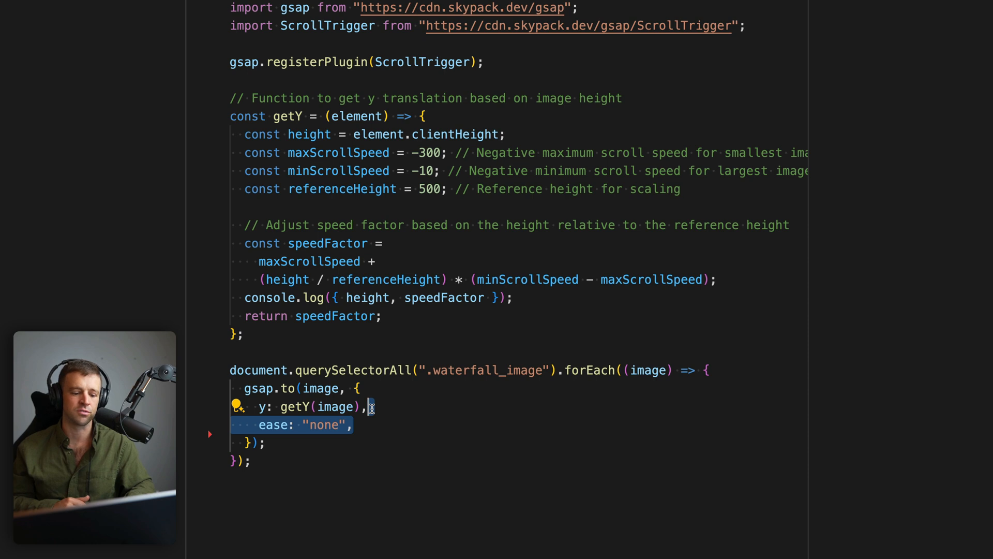
Add a scrollTrigger on each image running "top bottom" to "bottom top" with scrub 1.
text(scrollTrigger: {},)
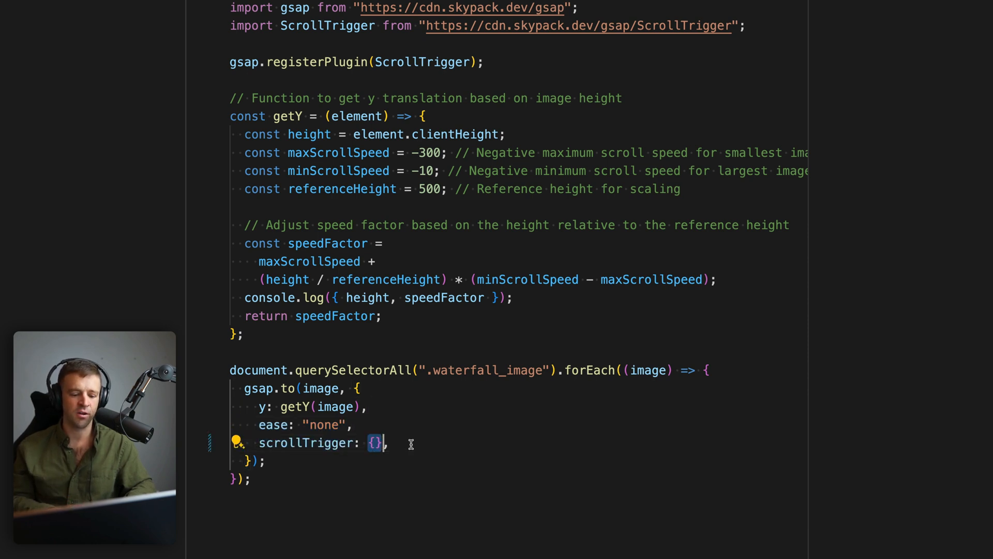
key(enter)
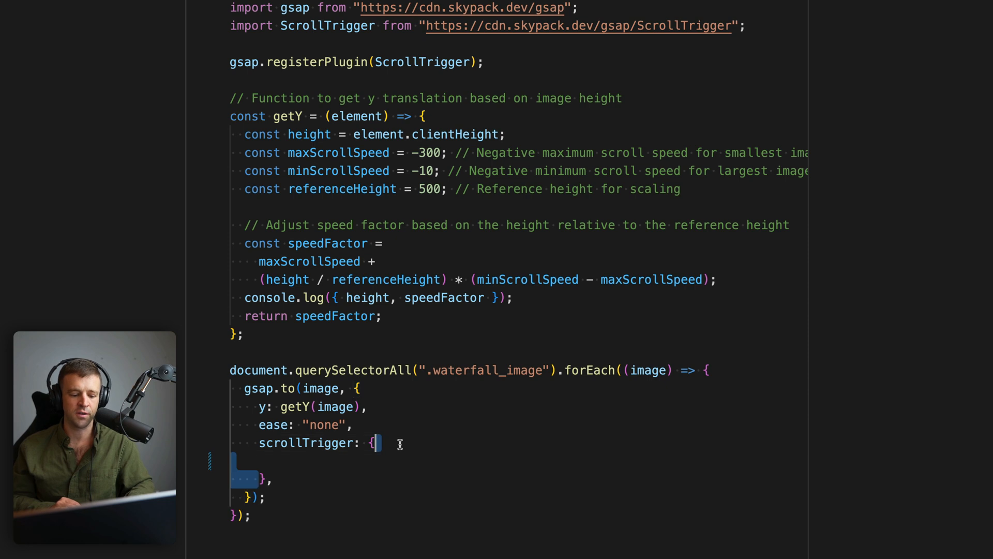
text(trigger: image,)
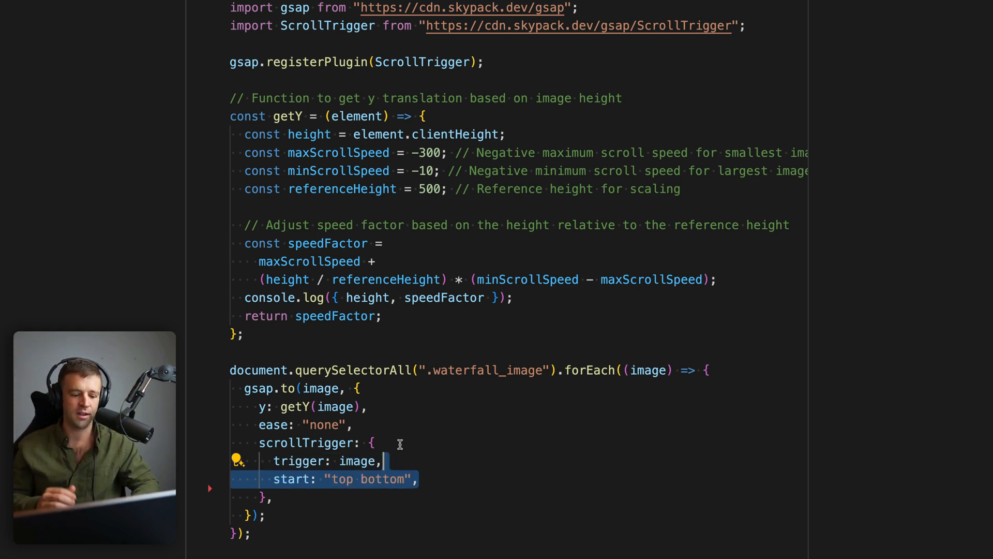
text(end: "bottom top",)
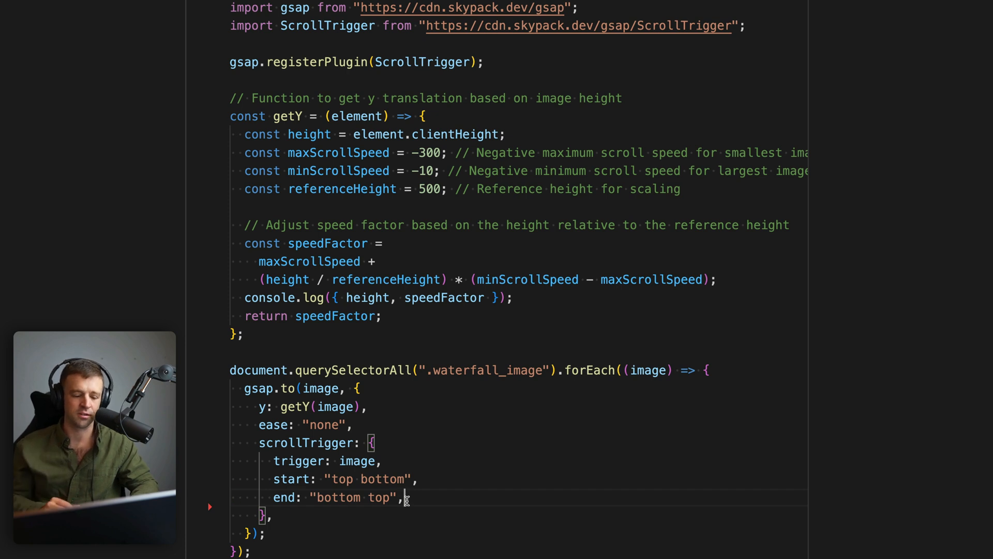
text(scrub: 1,)
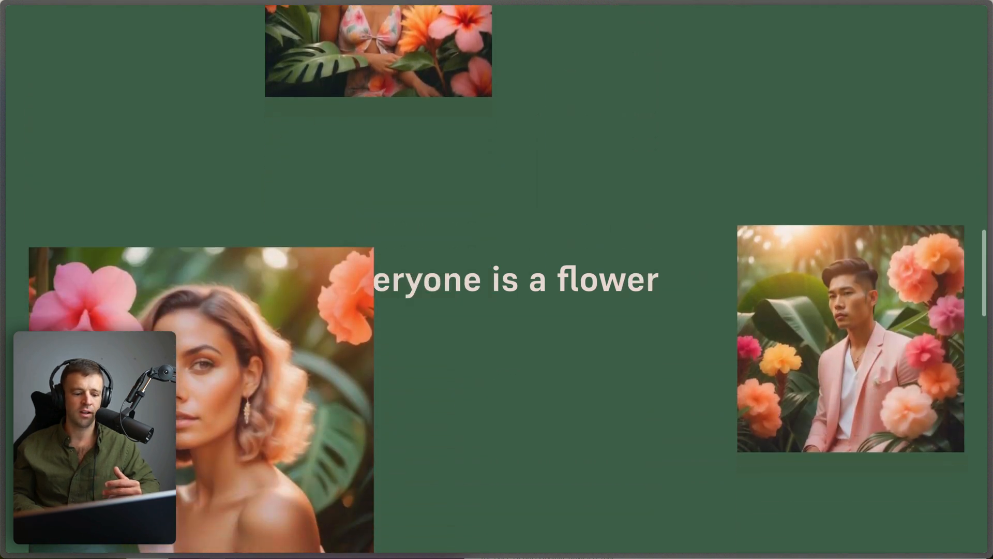
Scroll the published flower page to watch the images rise, then open DevTools.
scroll(down, 3)
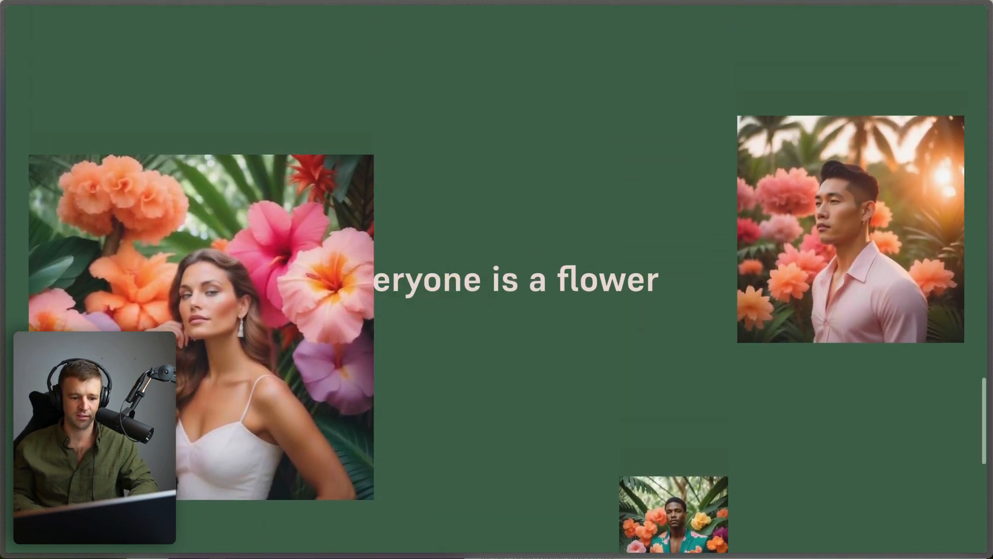
key(F12)
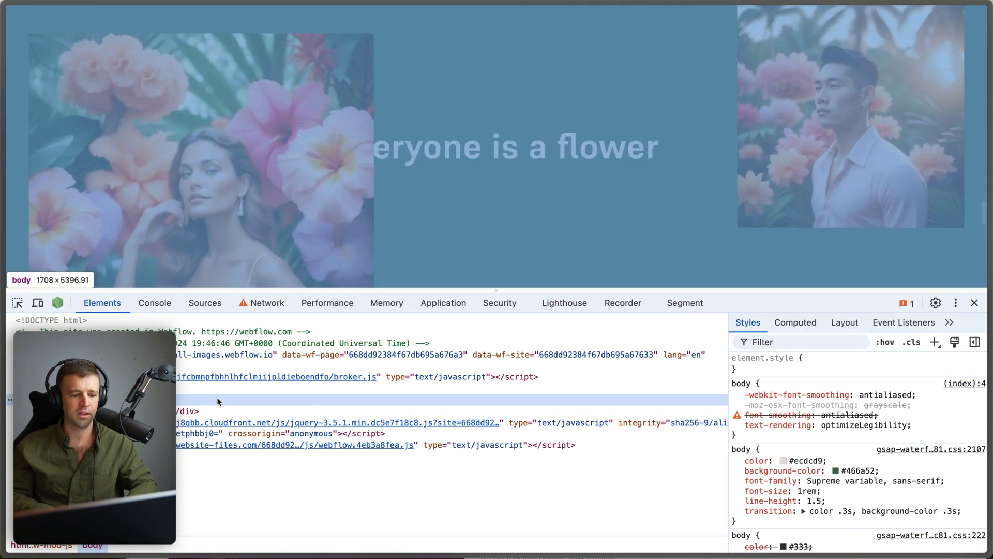
View the Console's logged height and speedFactor objects for each image.
click(154, 303)
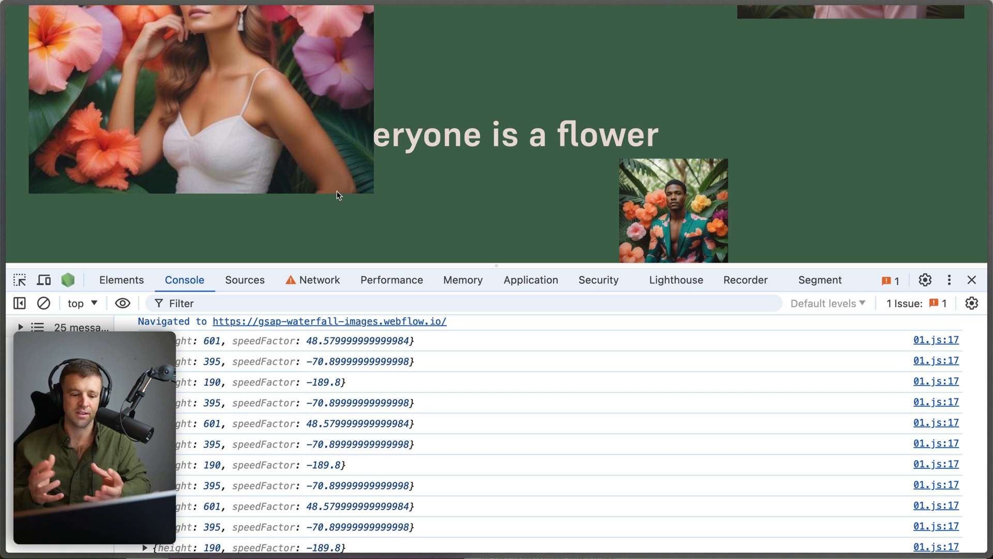
mouse_move(375, 227)
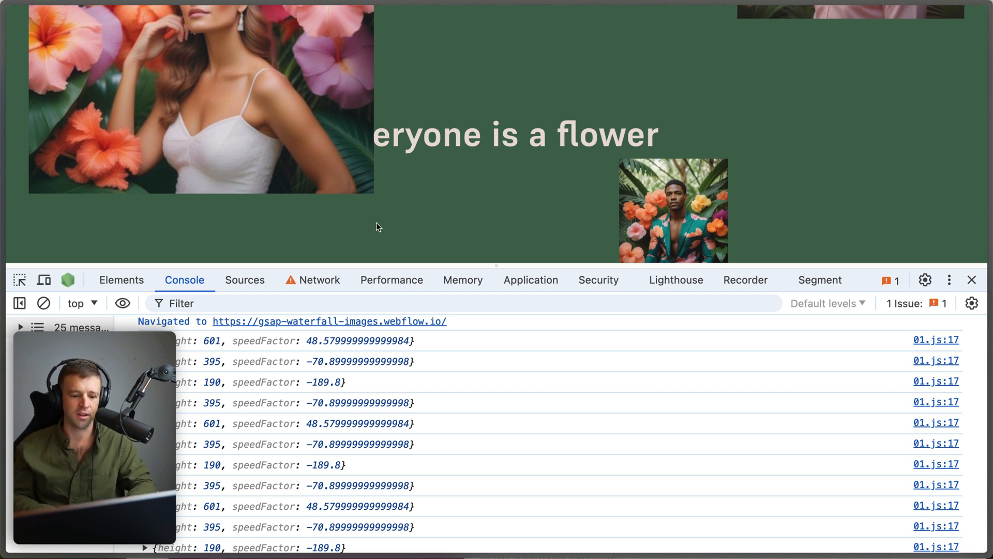
click(209, 381)
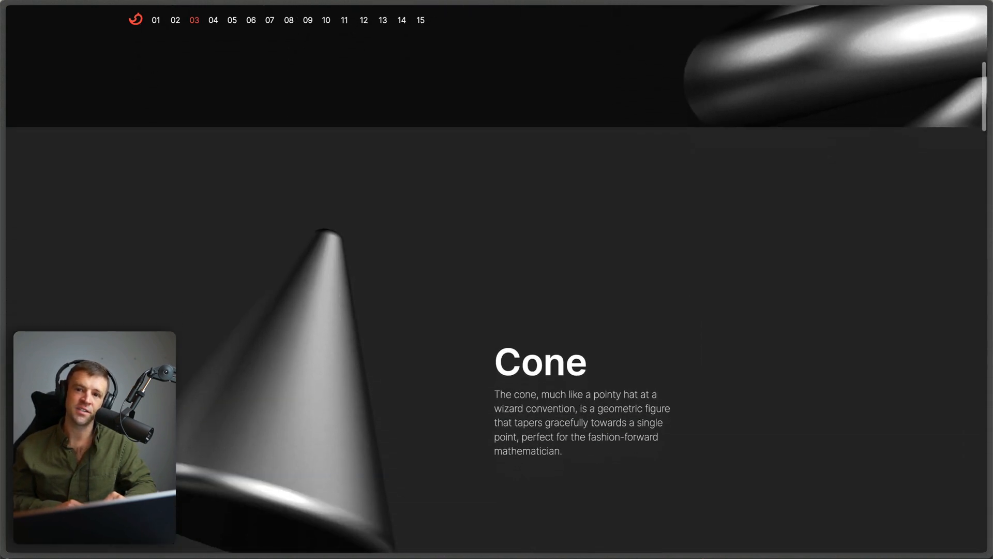
Scroll the geometric-shapes site past Cube, Disc, Helix and Thorus Knot to Fin.
scroll(down, 3)
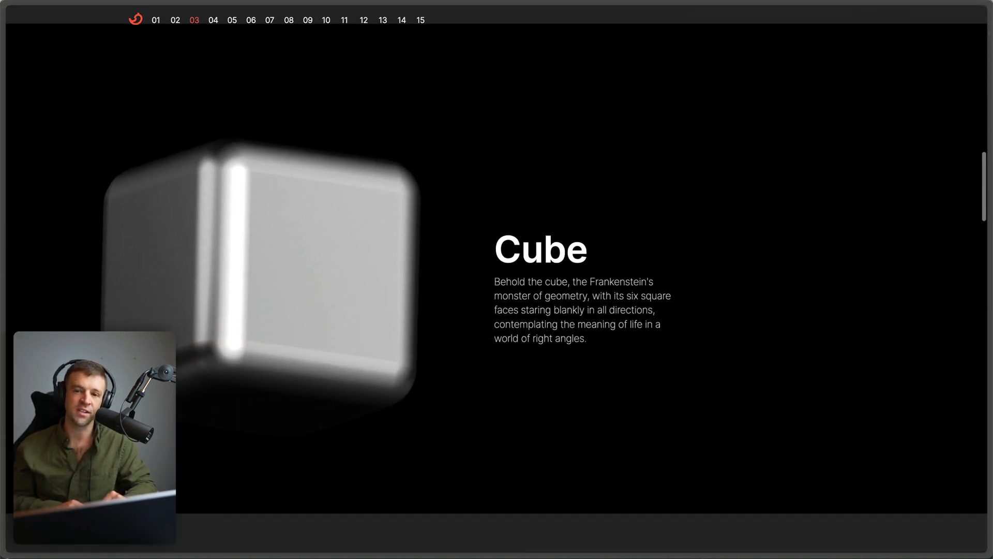
scroll(down, 3)
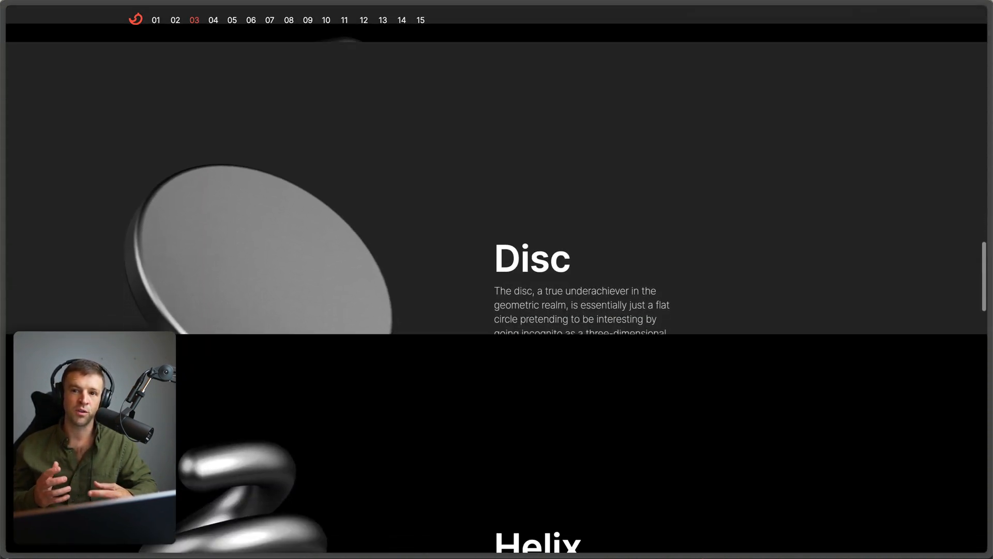
scroll(down, 3)
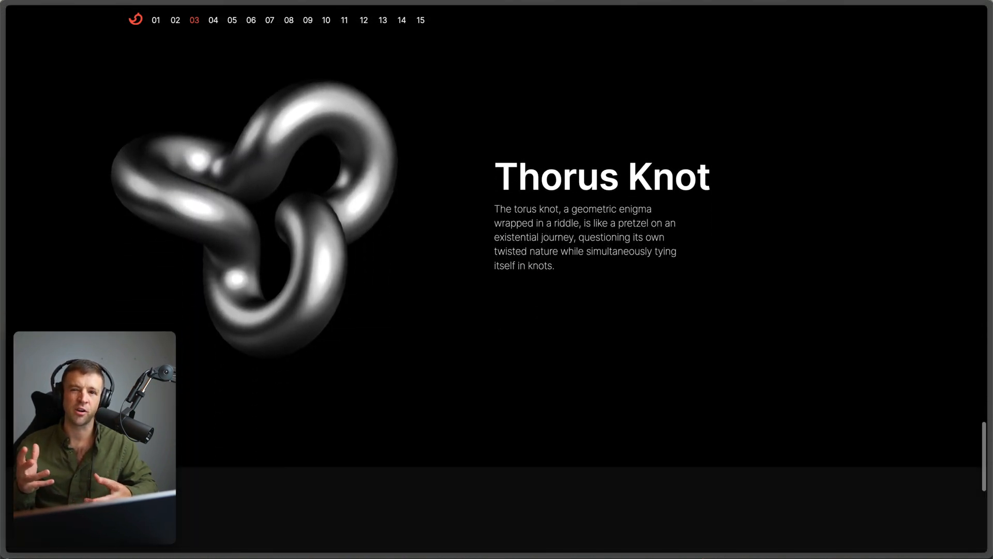
scroll(down, 3)
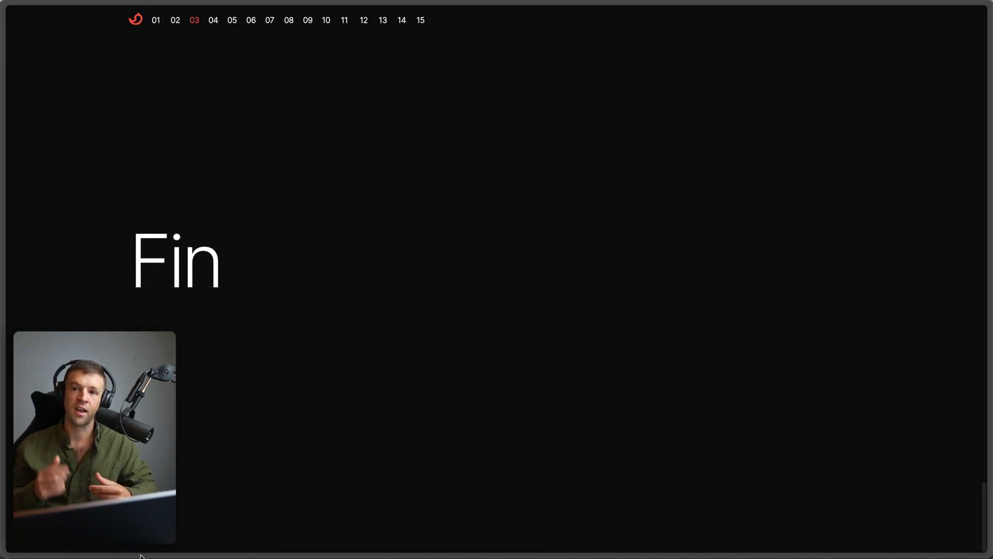